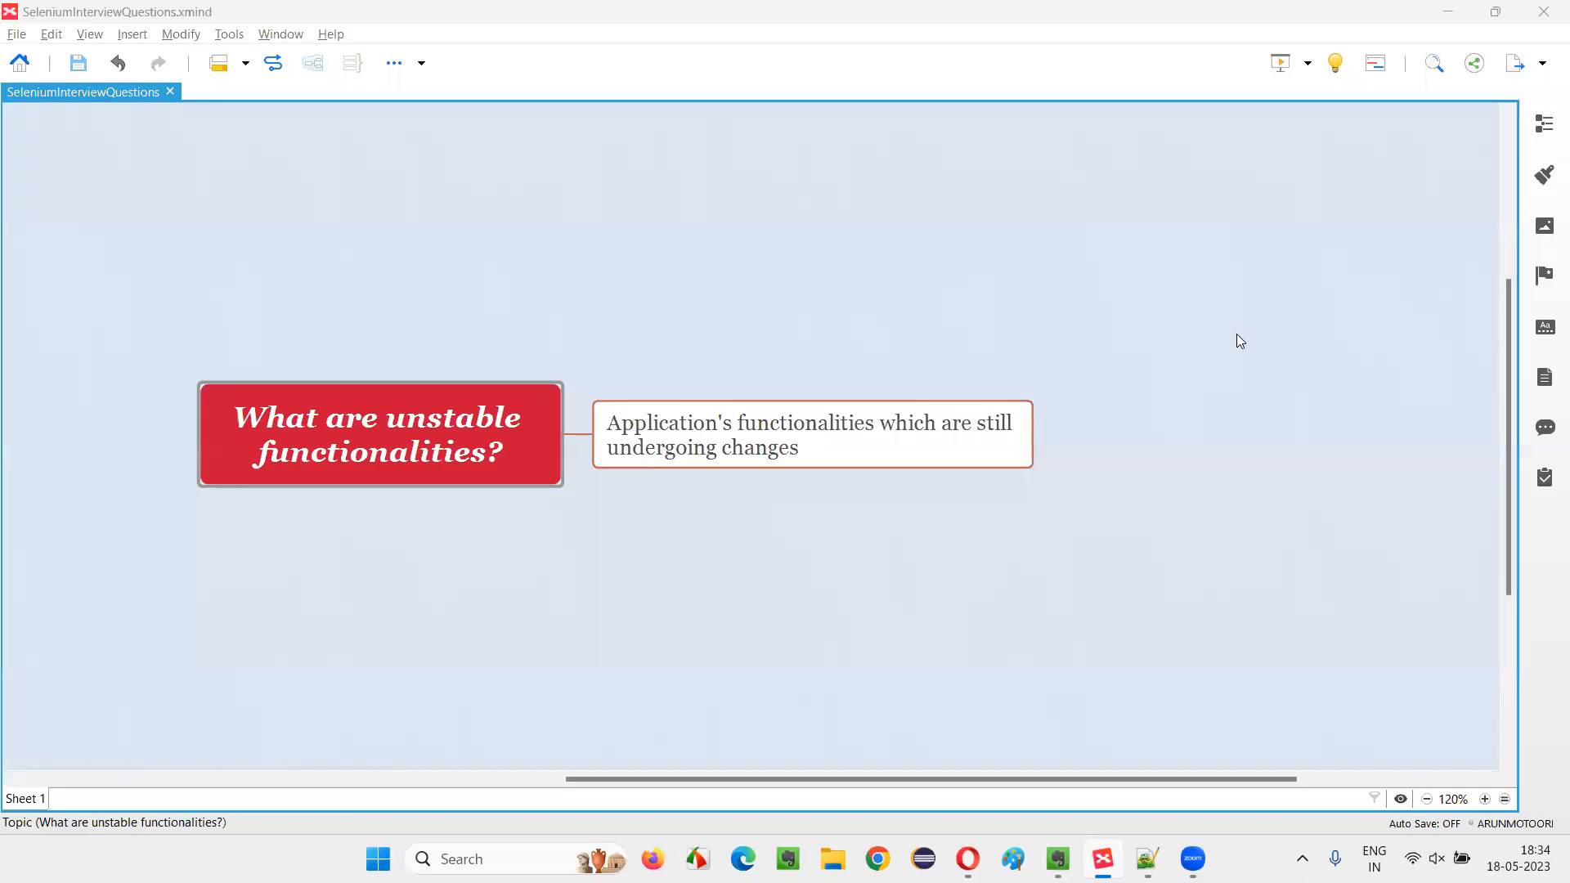
click(380, 435)
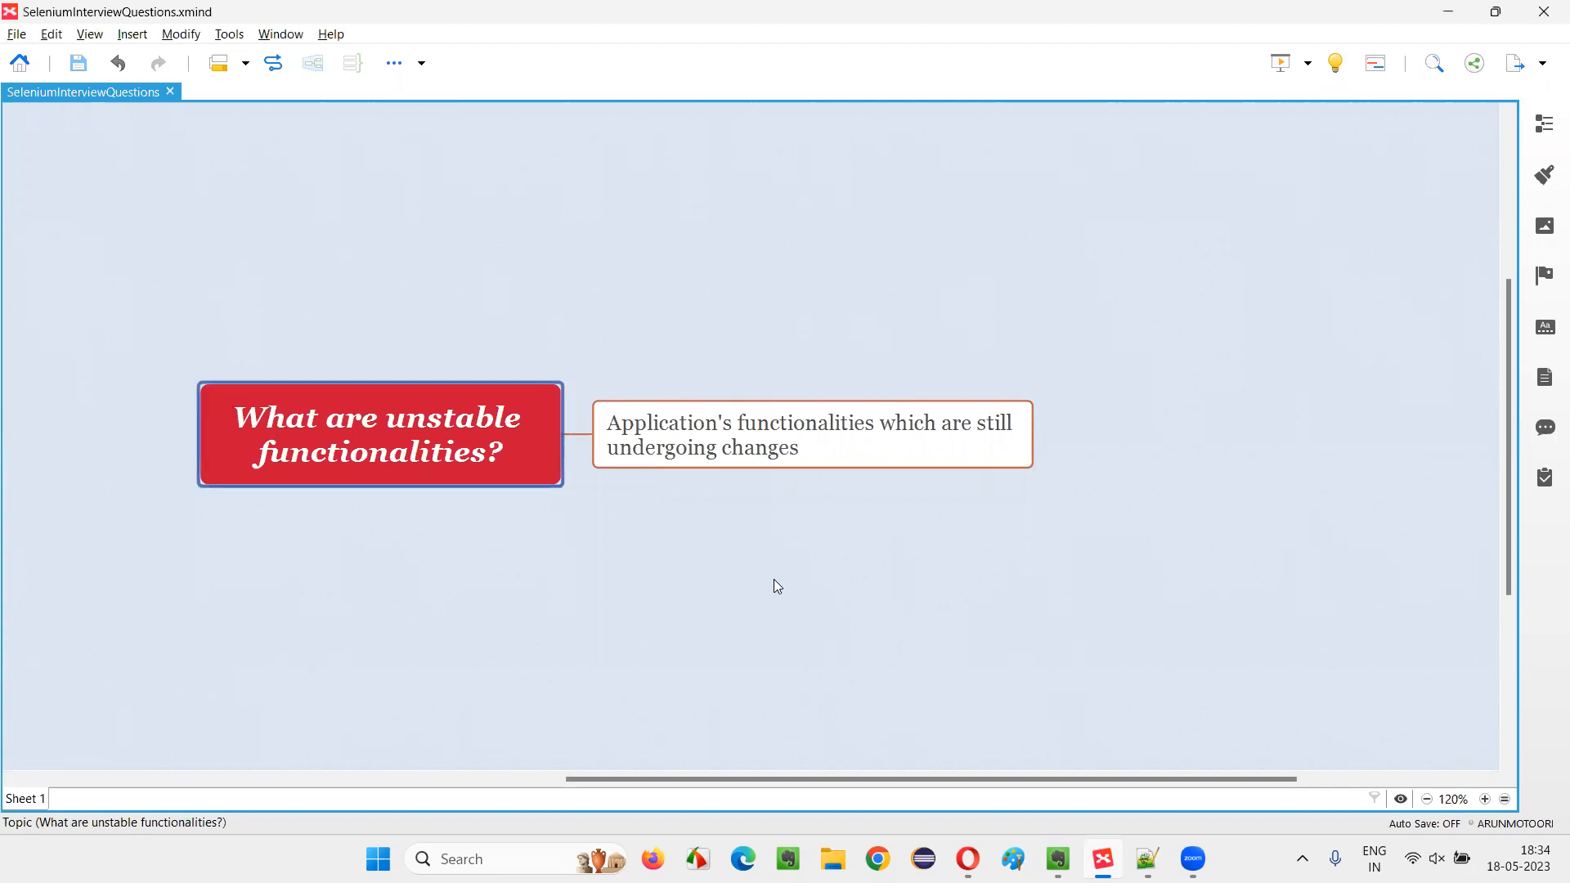
mouse_move(787, 591)
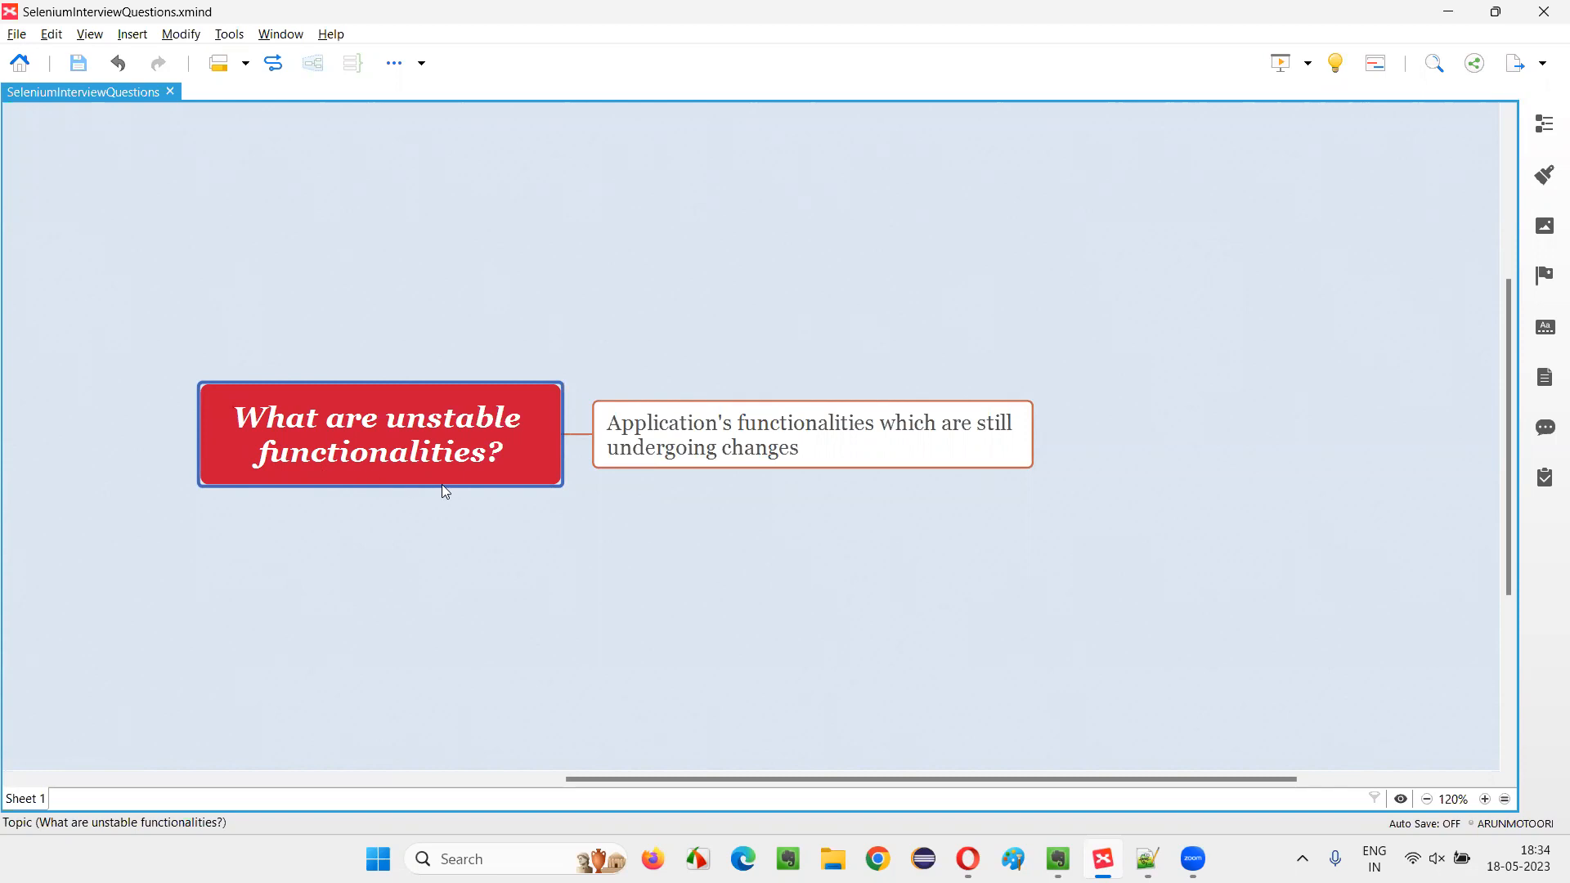
mouse_move(436, 491)
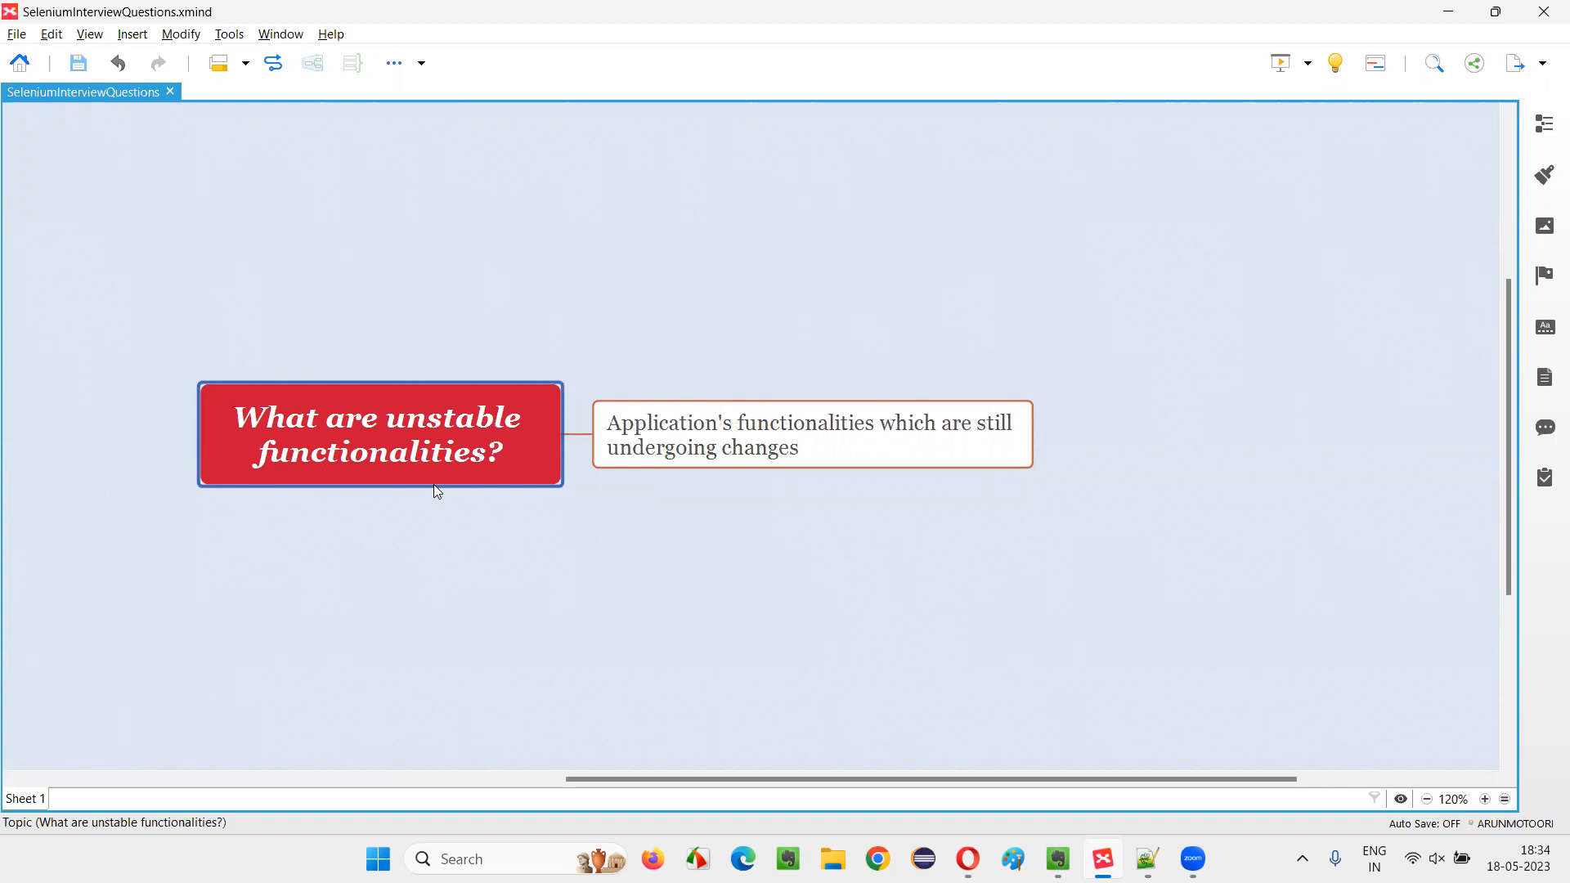
mouse_move(417, 487)
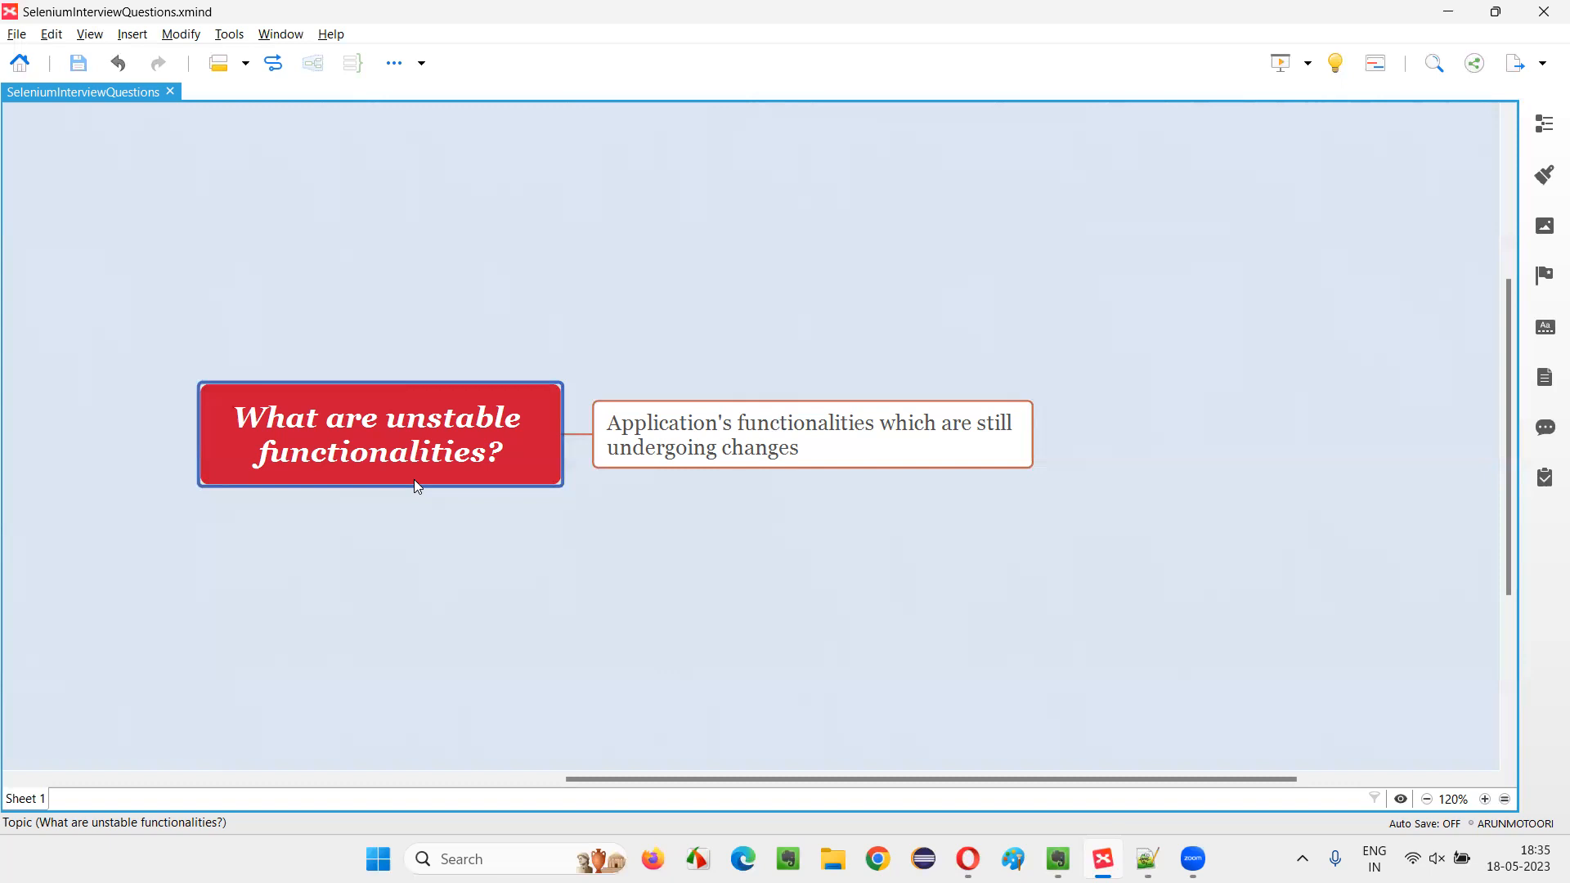
mouse_move(322, 531)
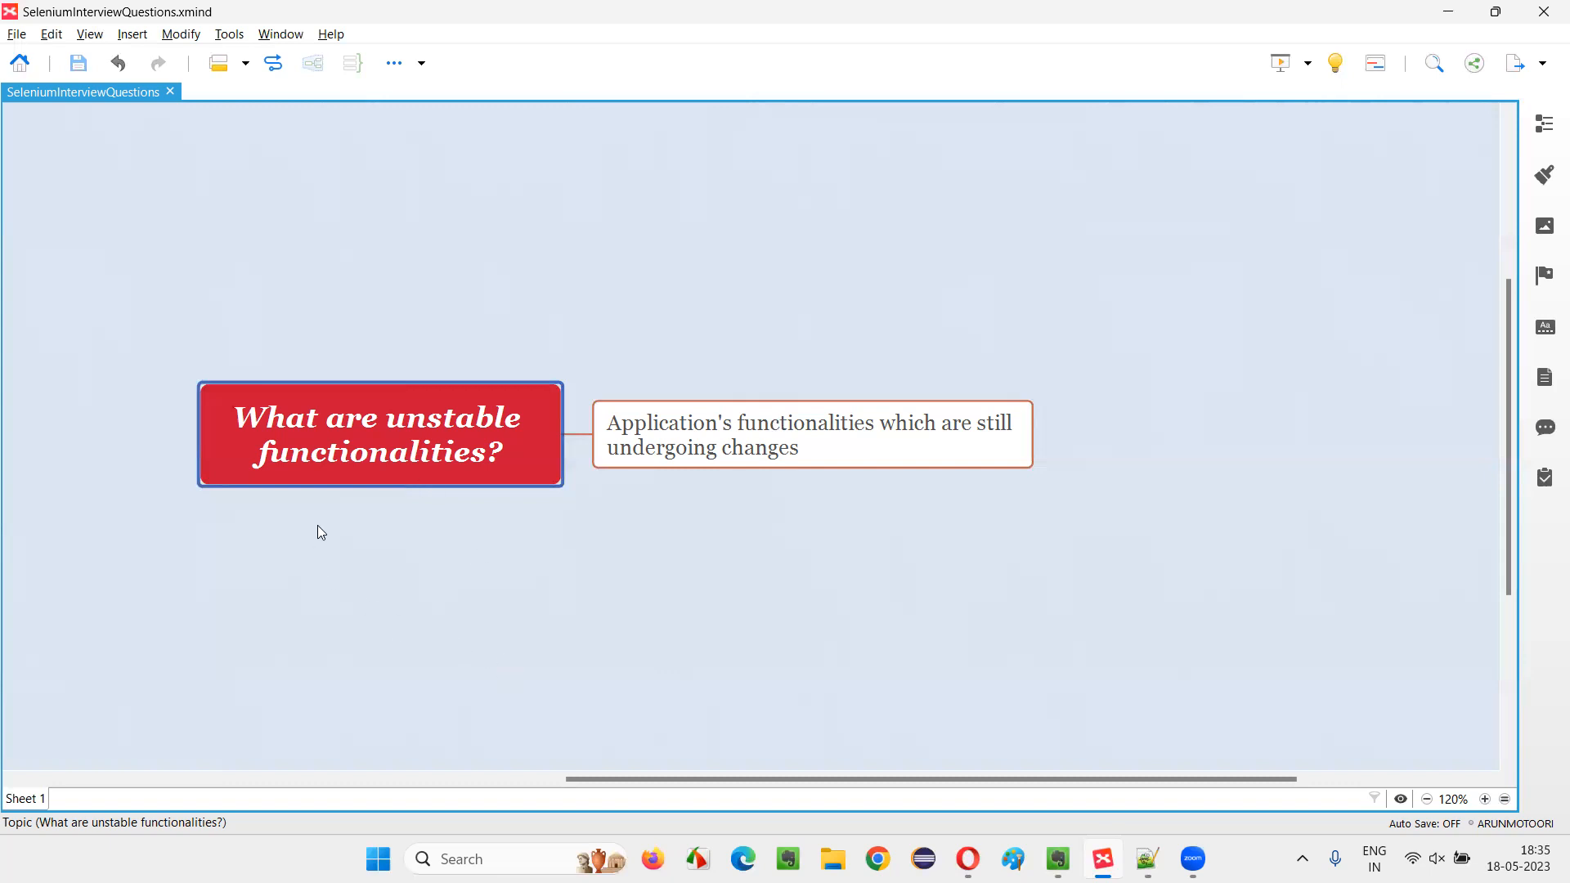